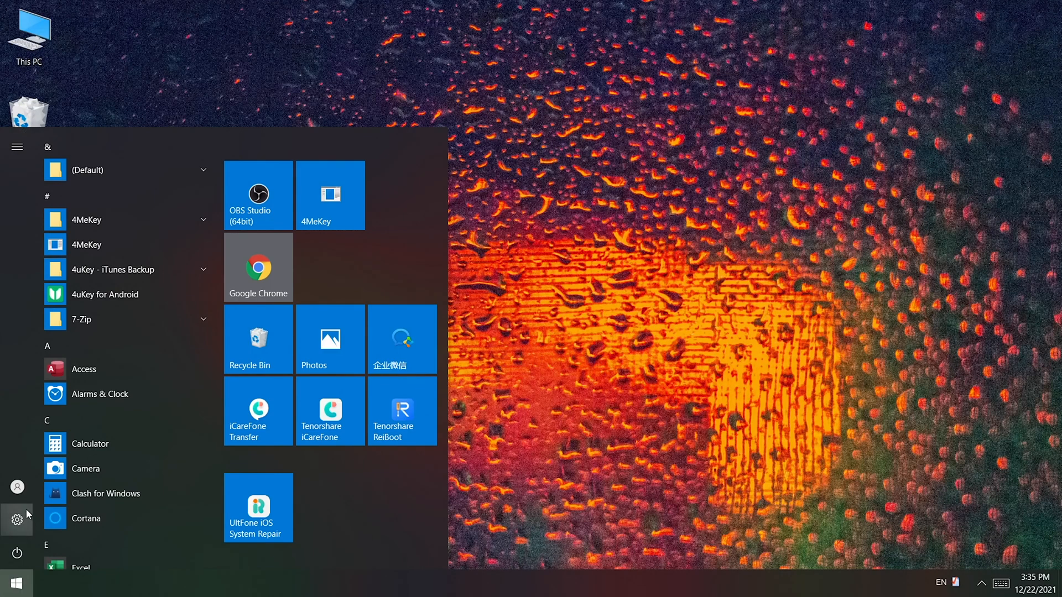
# Navigate from Start to Settings > Accounts > Sign-in options and expand the Password entry
pyautogui.click(17, 520)
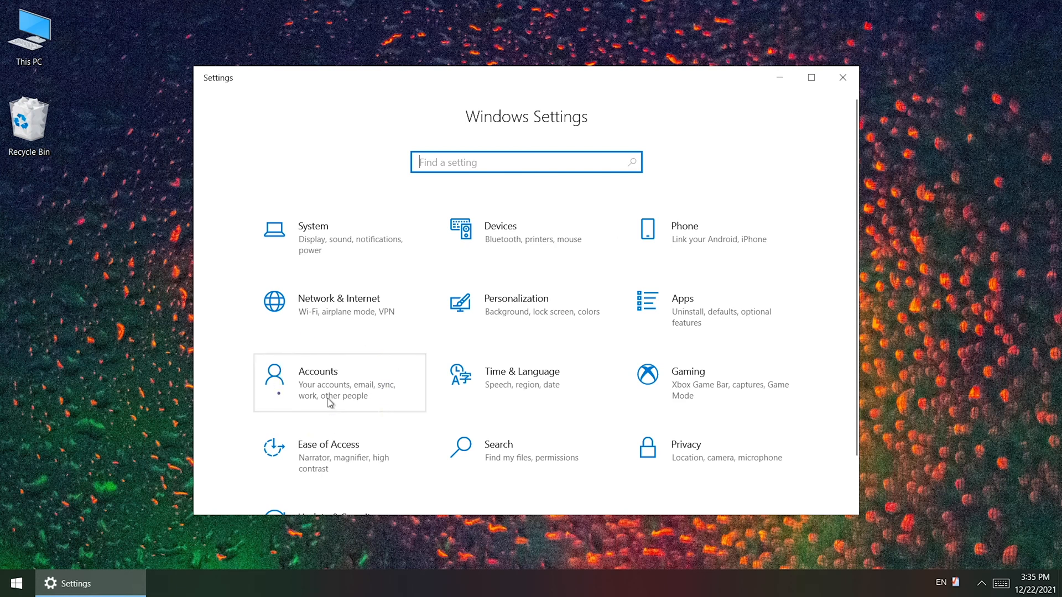
pyautogui.click(339, 383)
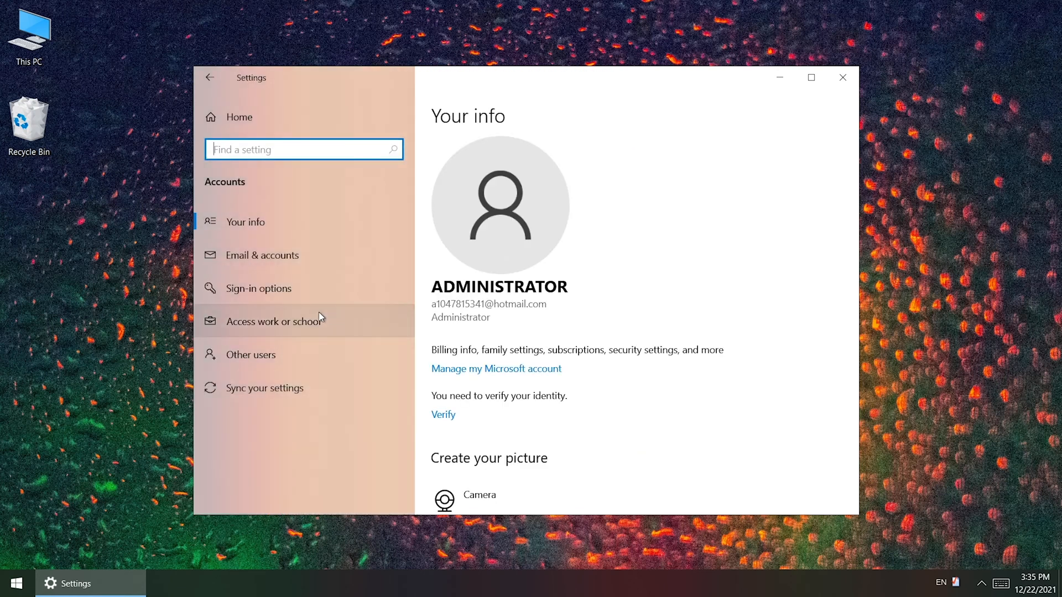
pyautogui.click(258, 287)
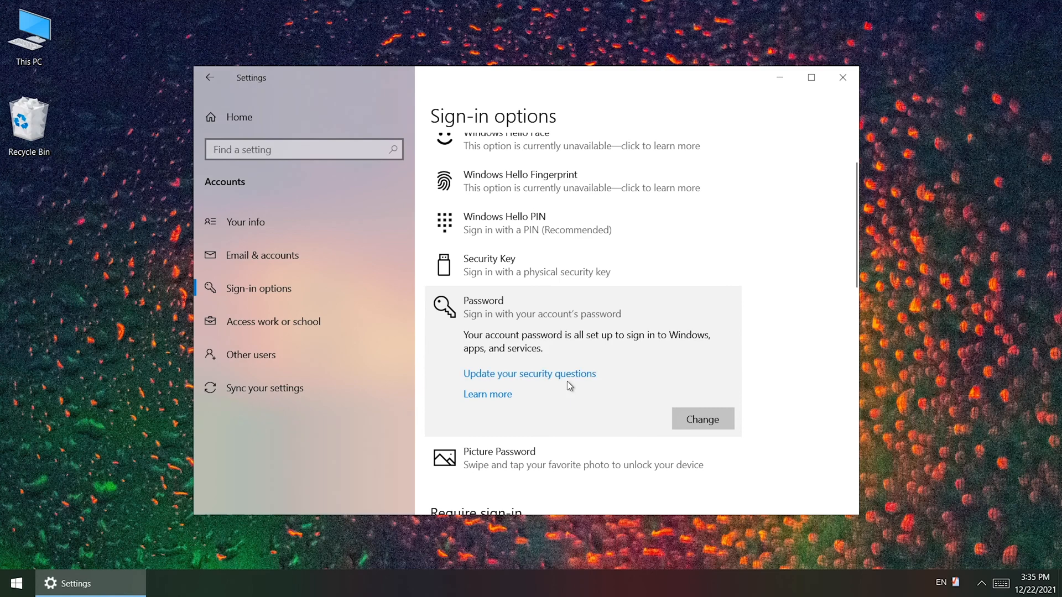
pyautogui.moveTo(702, 418)
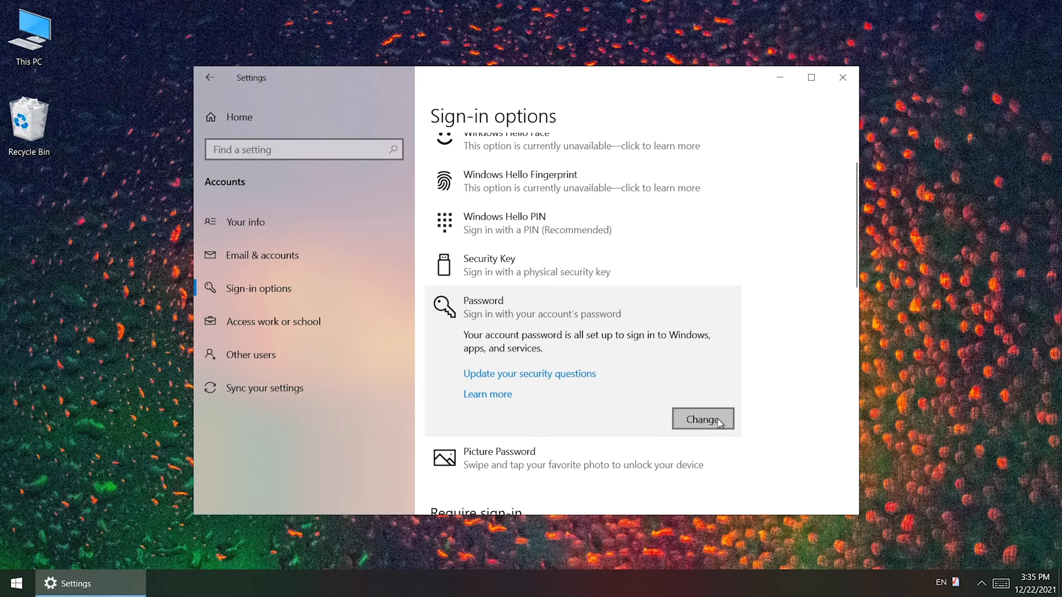
# Confirm the current password, enter and confirm a new one with hint 16, and submit
pyautogui.click(702, 418)
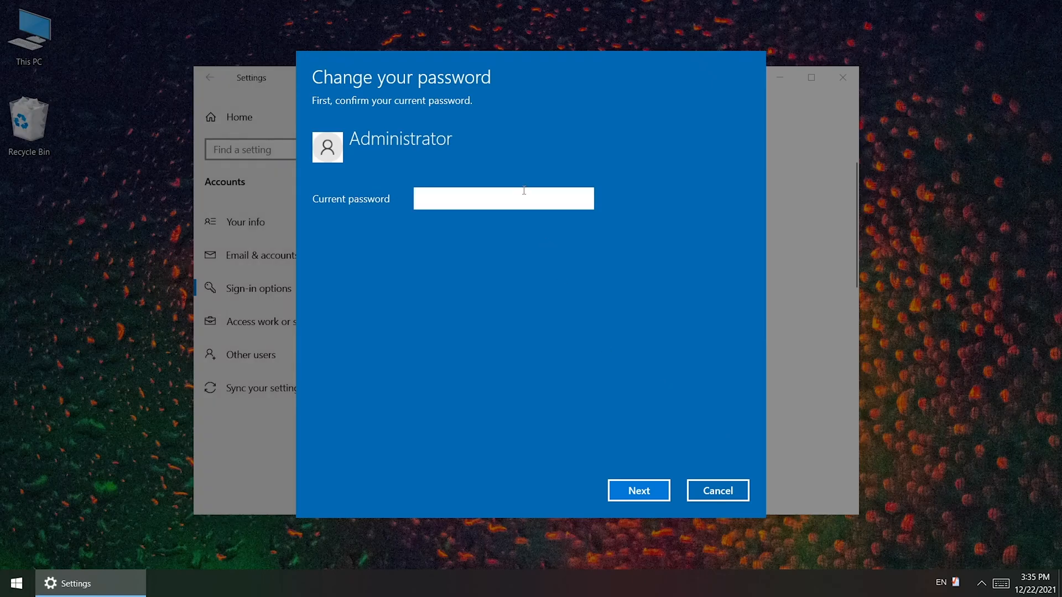
pyautogui.click(638, 491)
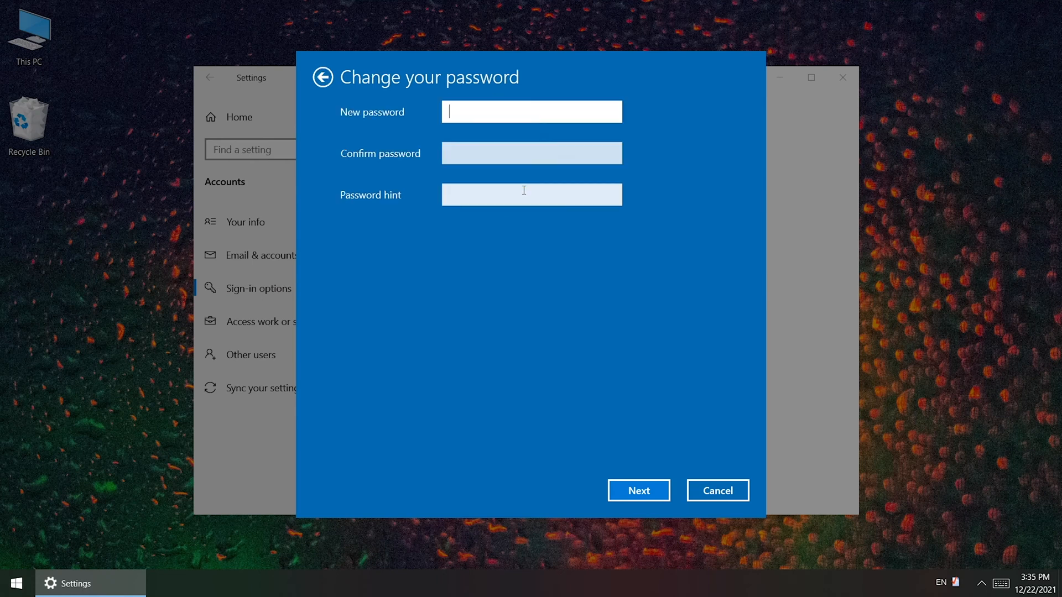
pyautogui.write('••')
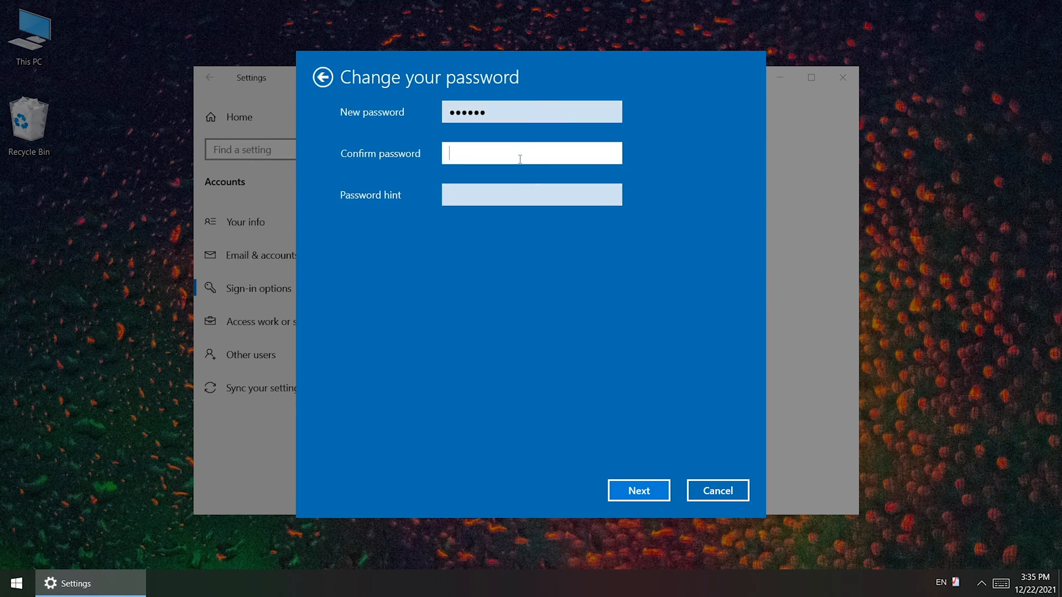
pyautogui.write('••••••')
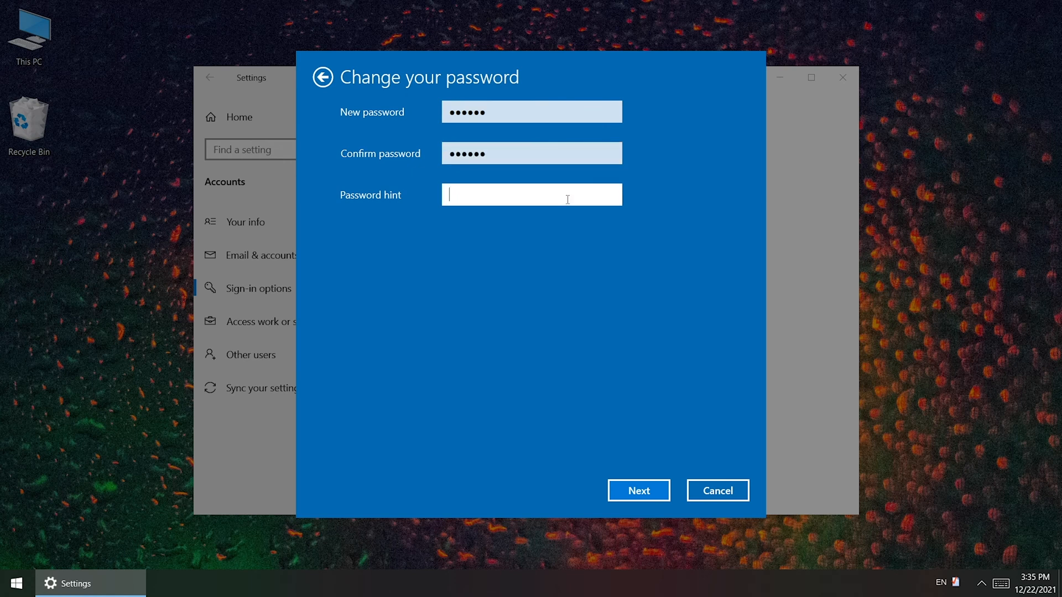
pyautogui.write('16')
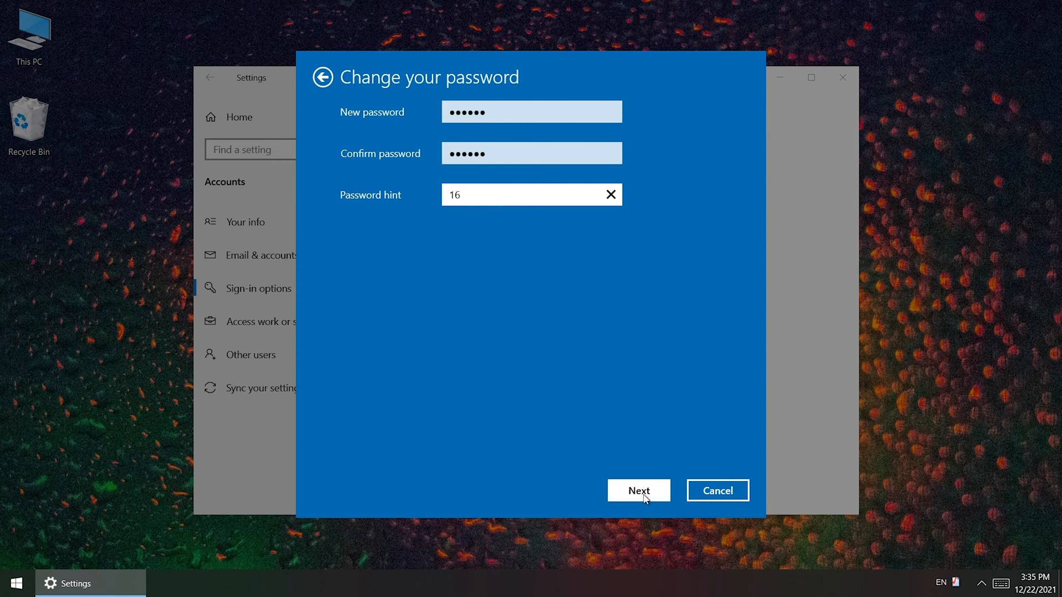
pyautogui.click(638, 490)
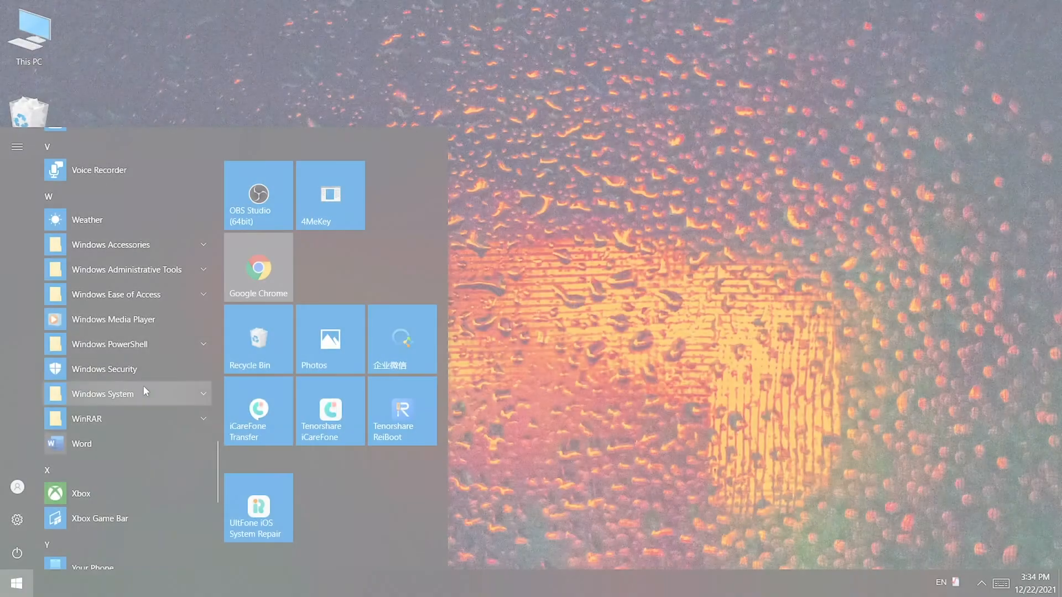
pyautogui.click(102, 394)
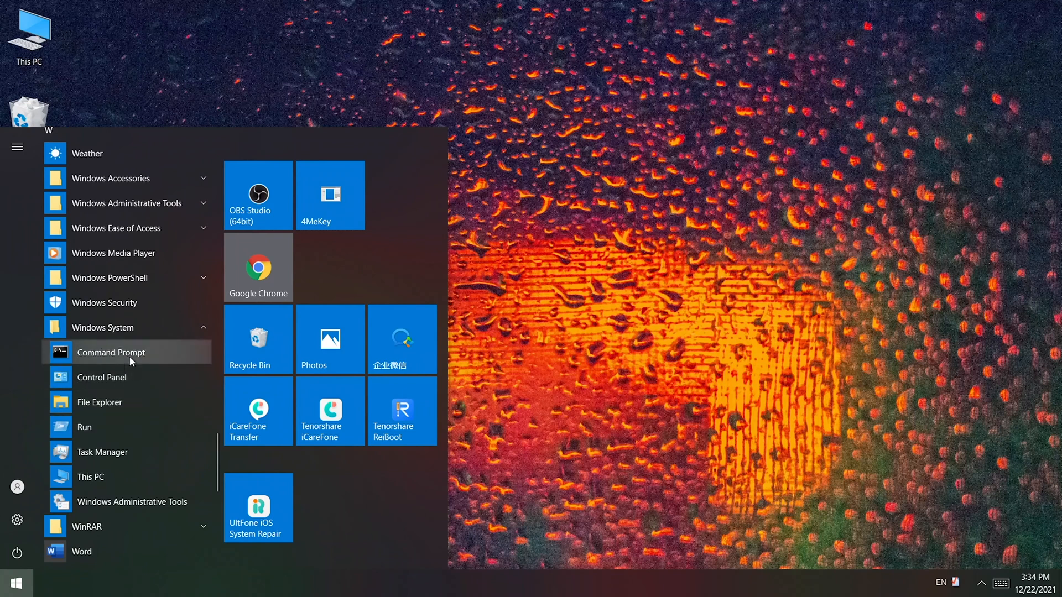
pyautogui.moveTo(142, 354)
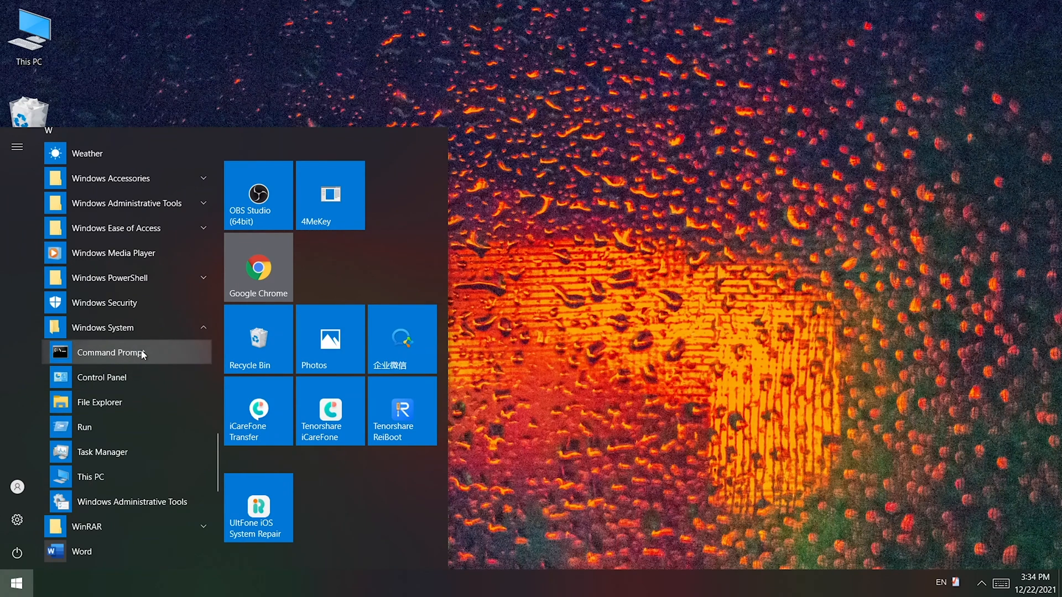
pyautogui.click(114, 353)
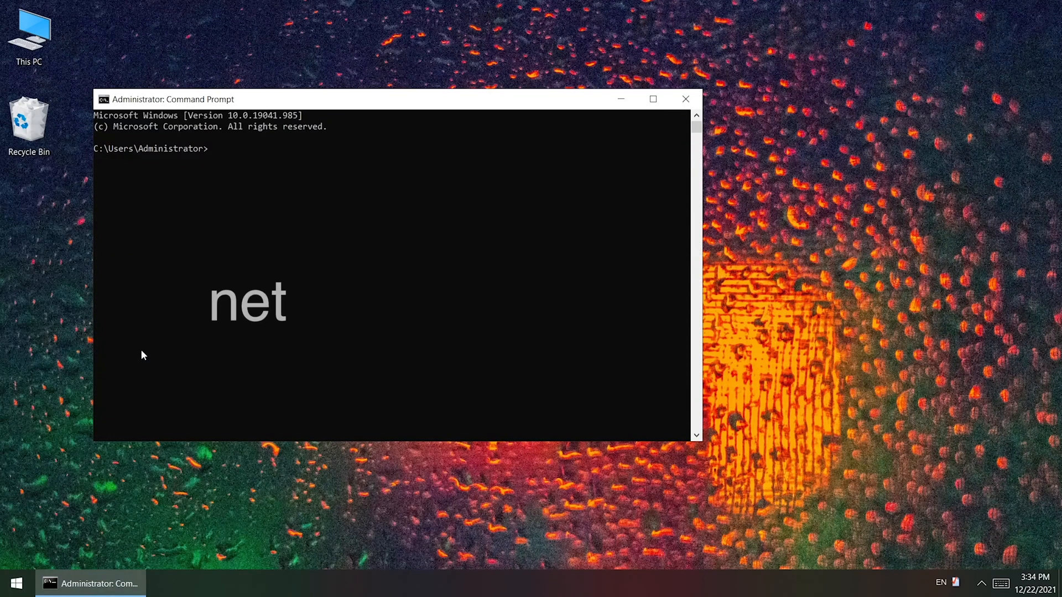
pyautogui.write('user')
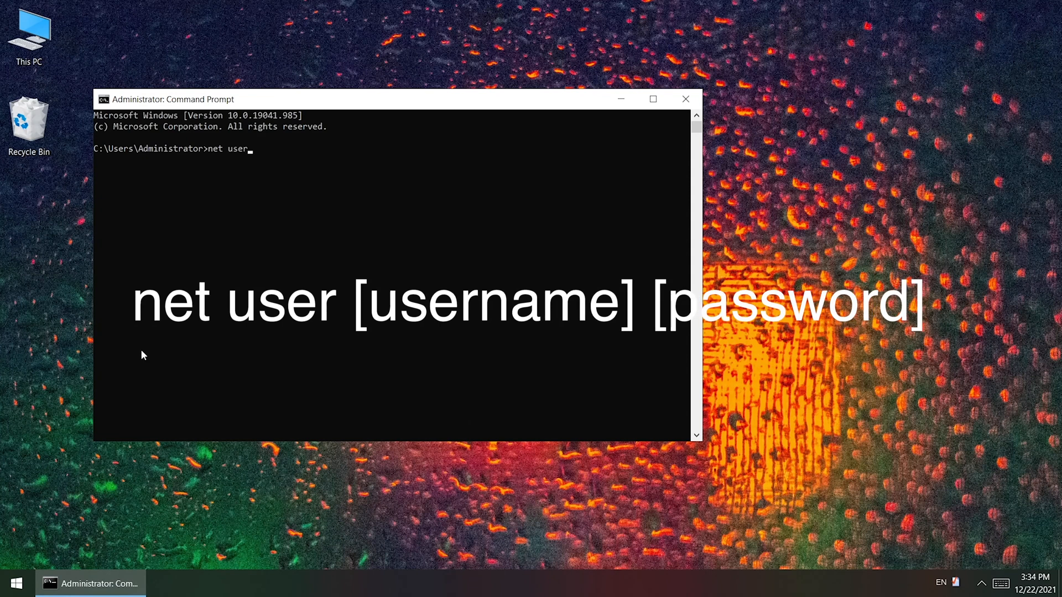
pyautogui.write('Ad')
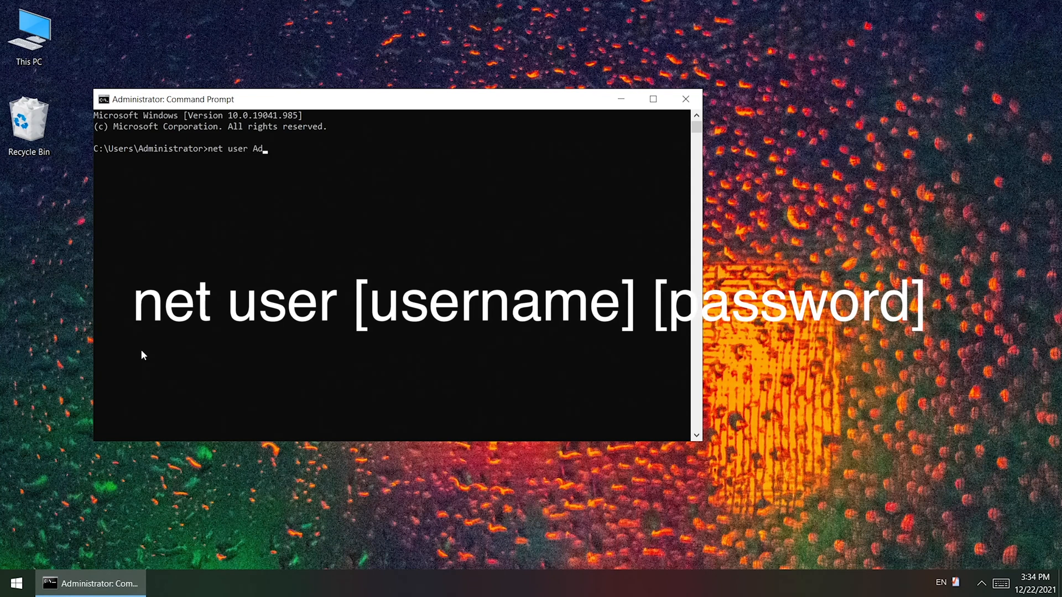
pyautogui.write('ministra')
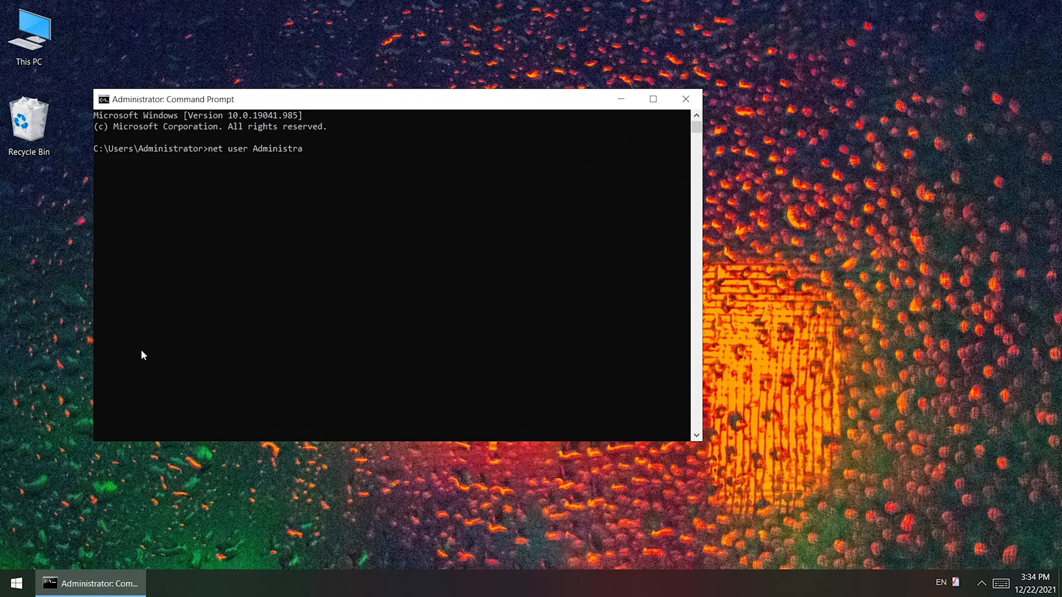
pyautogui.write('tor')
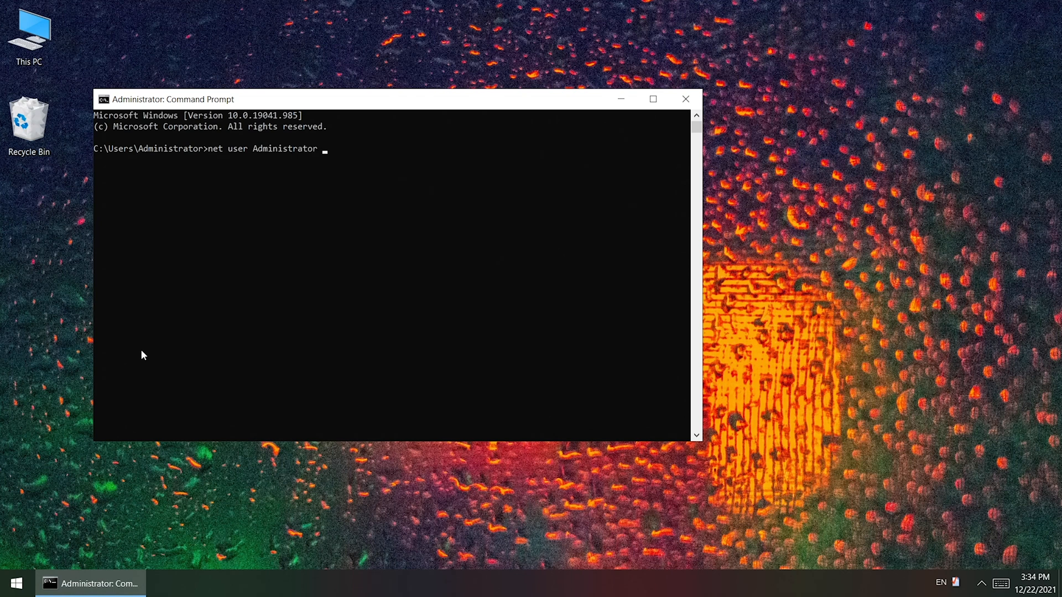
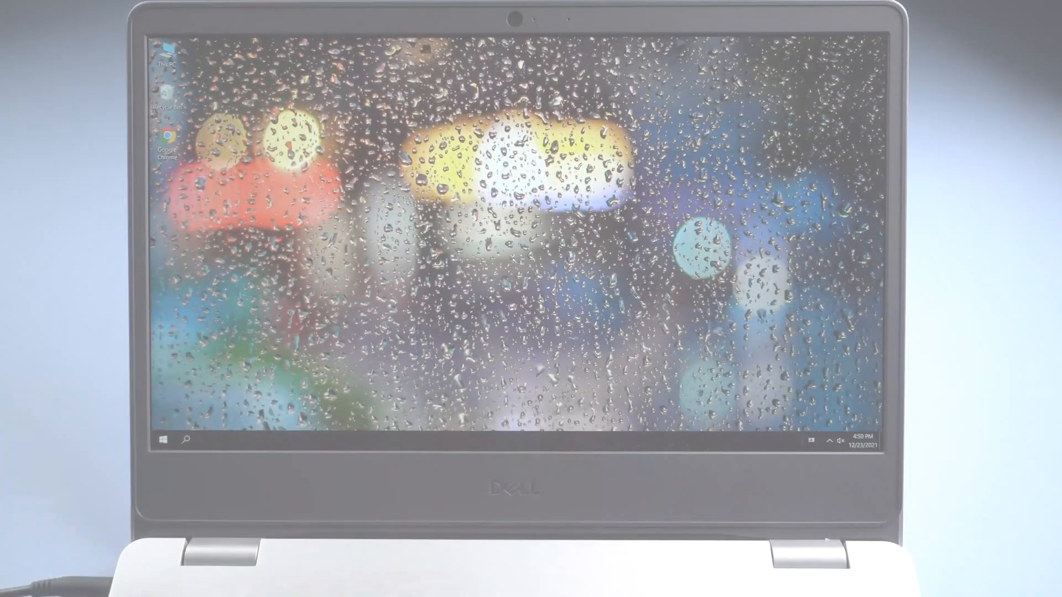
# Bring up the Ctrl+Alt+Del security screen and choose 'Change a password'
pyautogui.press('ctrl+alt+delete')
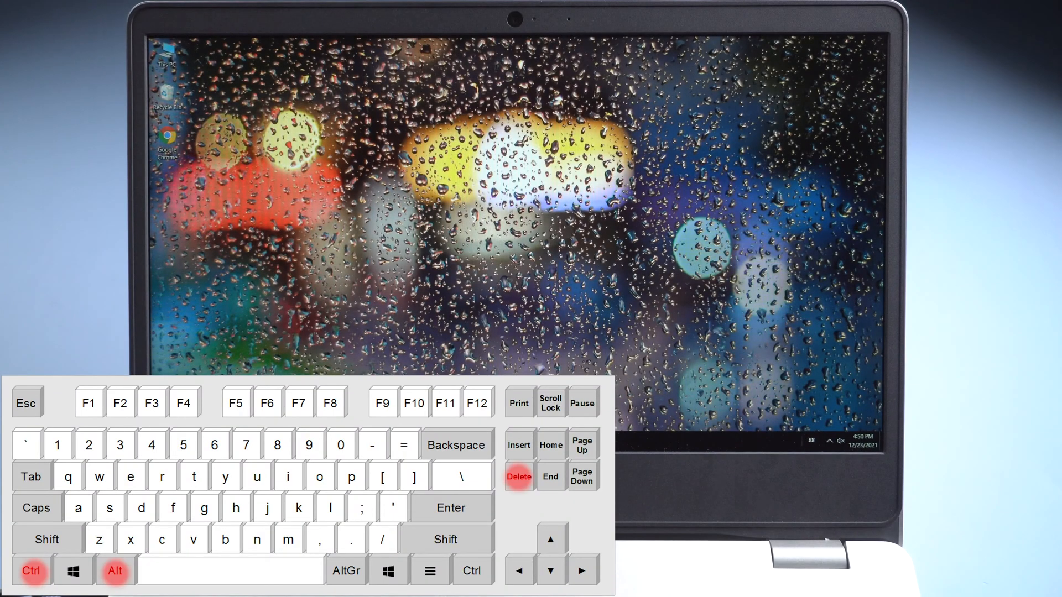
pyautogui.press('ctrl+alt+delete')
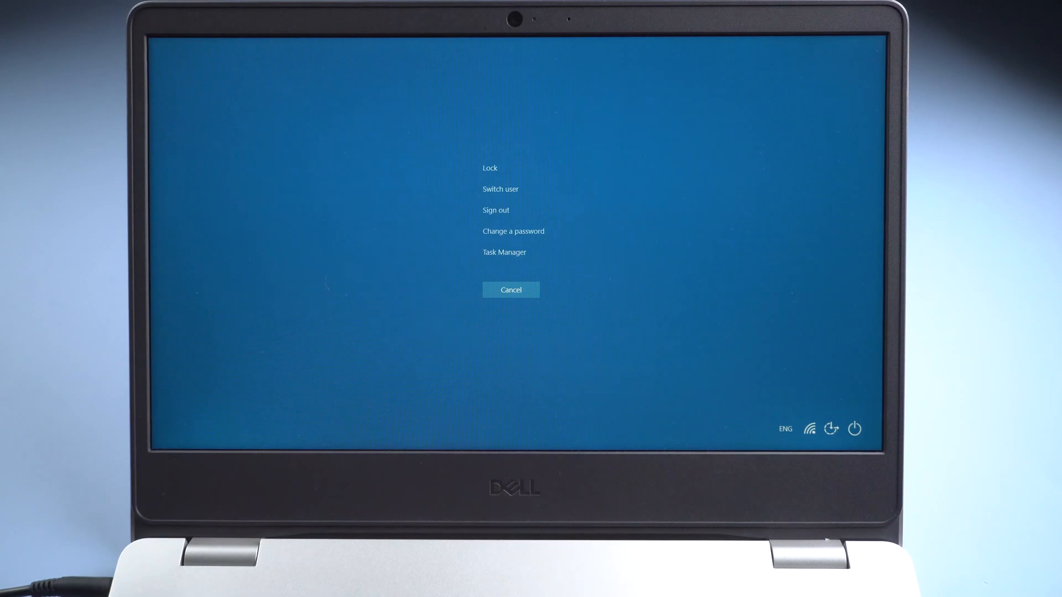
pyautogui.moveTo(531, 233)
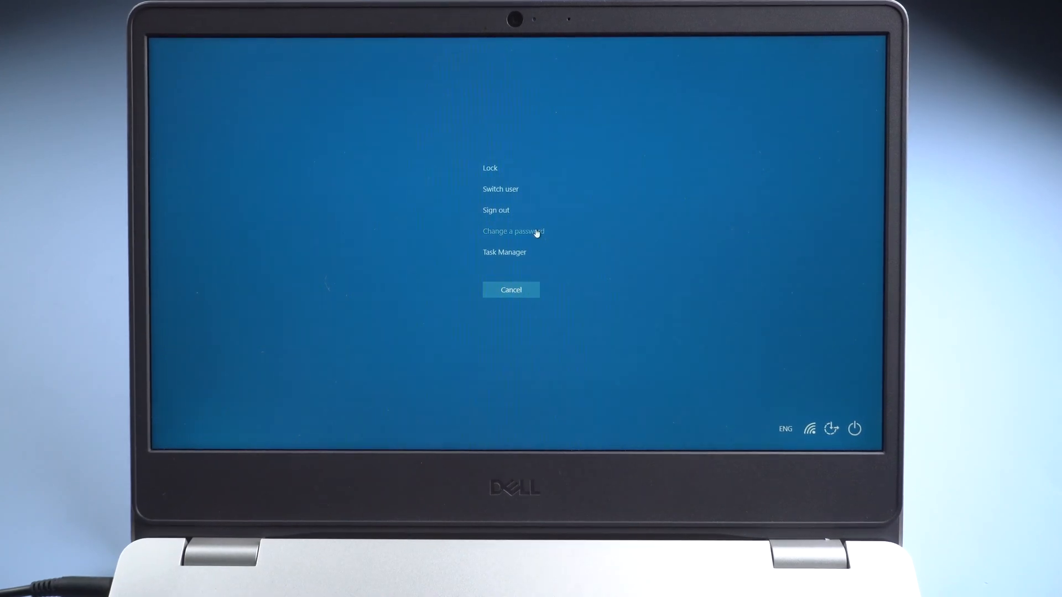
pyautogui.click(512, 231)
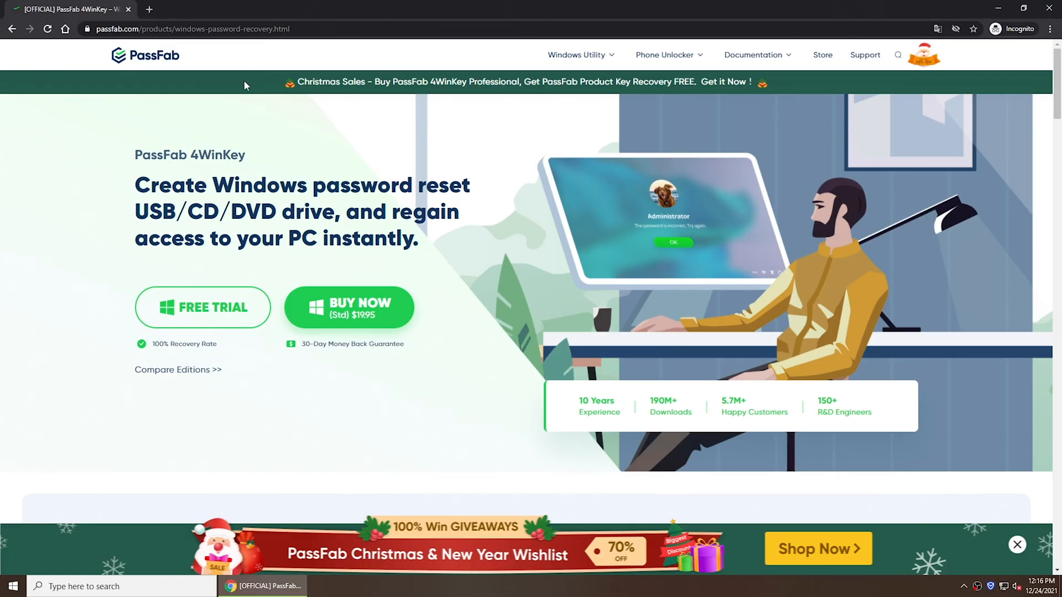
pyautogui.moveTo(238, 272)
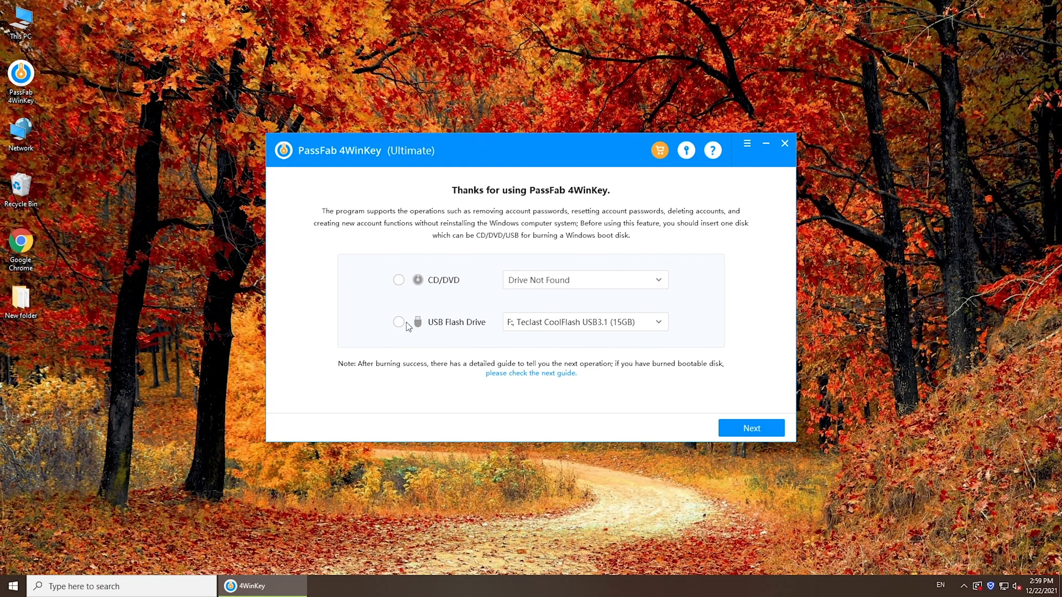
# Choose the Teclast USB flash drive, proceed, and confirm erasing it to burn the boot disk
pyautogui.click(398, 322)
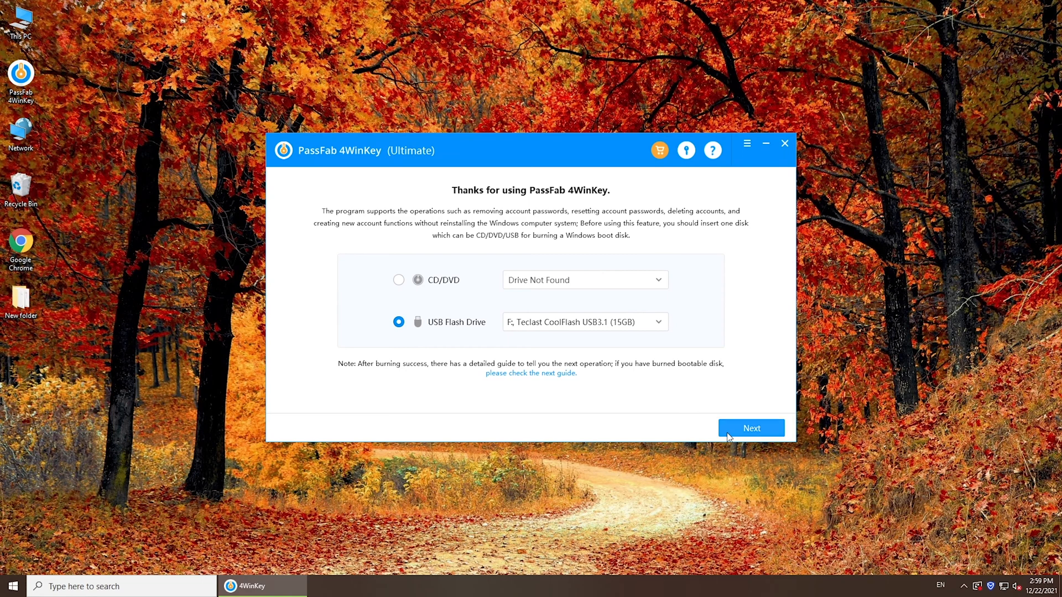
pyautogui.click(750, 428)
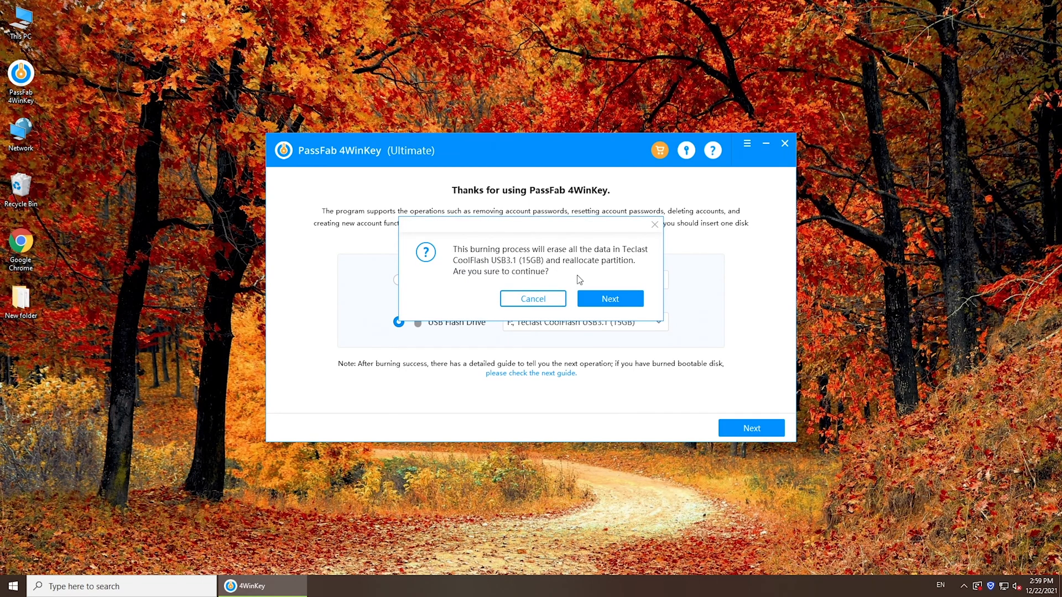
pyautogui.click(608, 299)
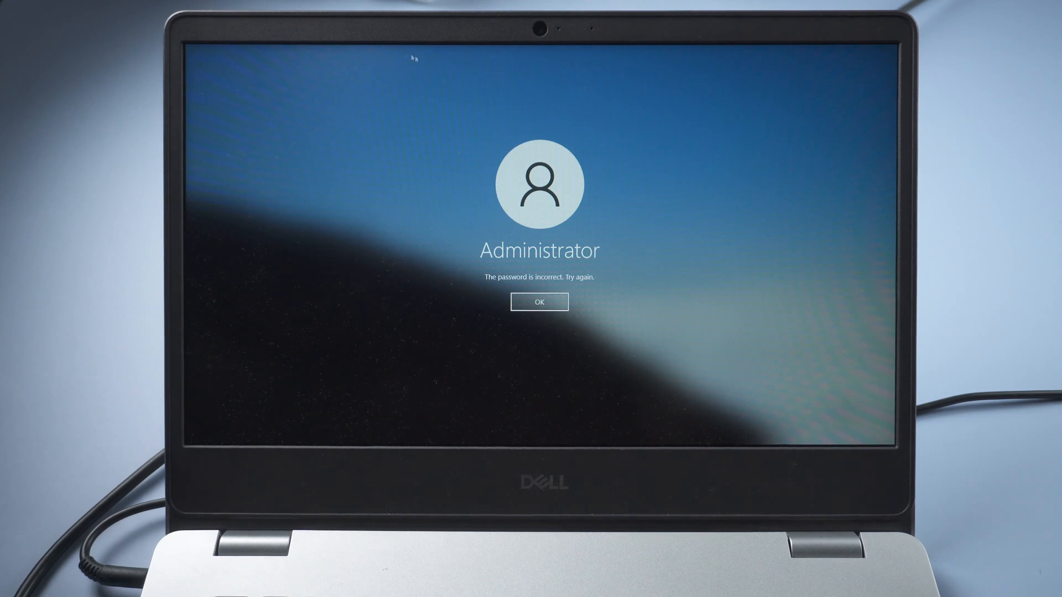
# Dismiss the incorrect-password message, restart anyway, and boot from UEFI Generic Teclast CoolFlash
pyautogui.click(539, 301)
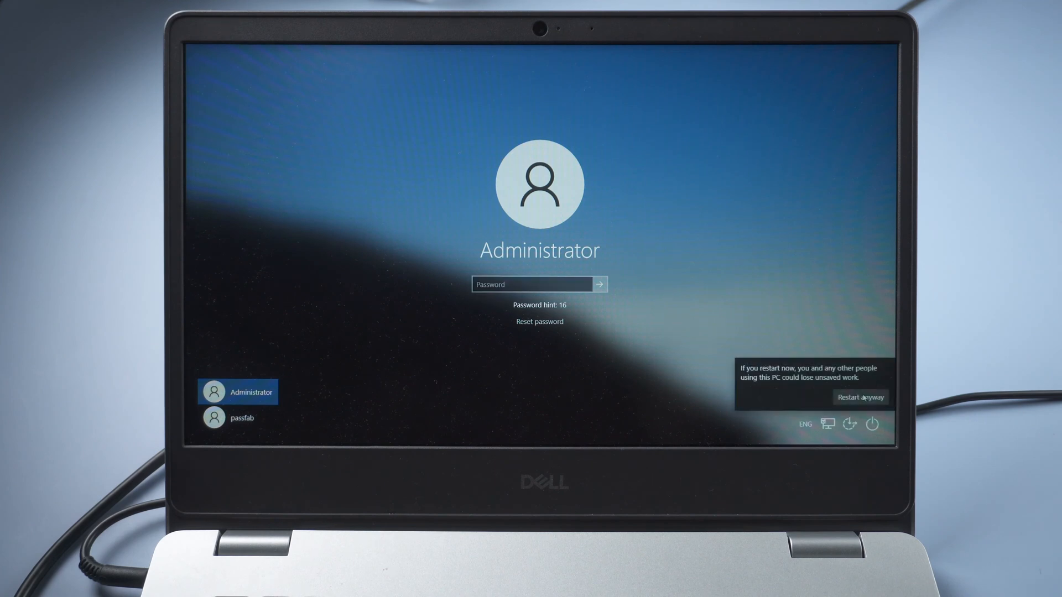
pyautogui.click(861, 397)
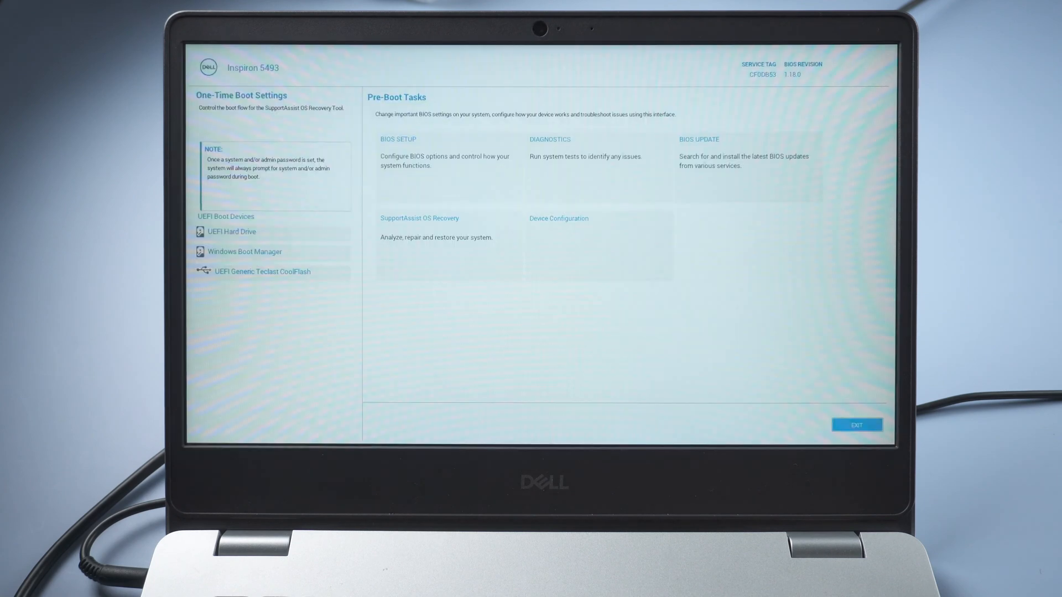
pyautogui.click(246, 251)
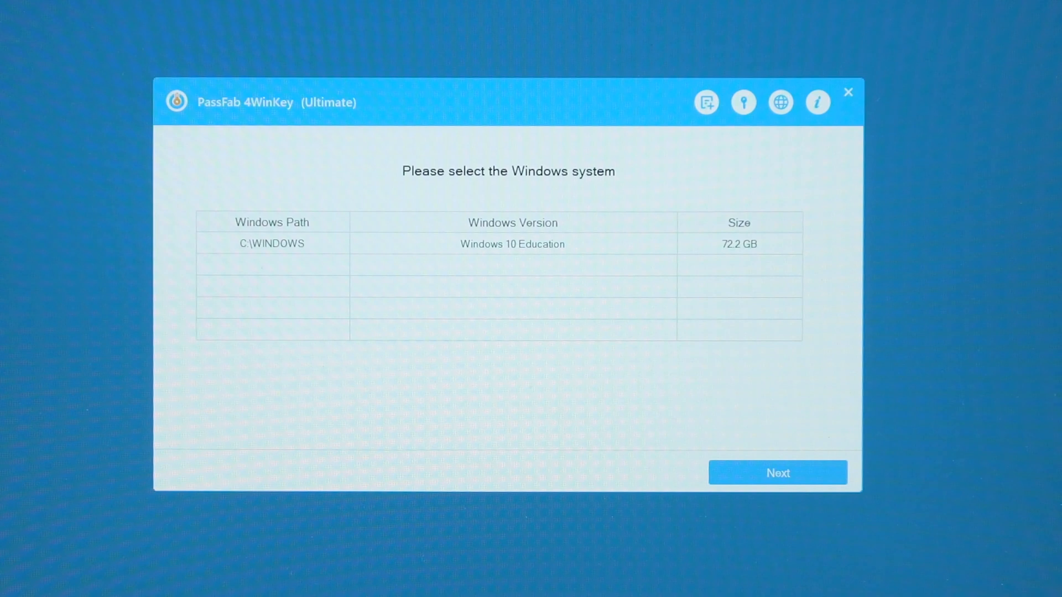
pyautogui.moveTo(493, 264)
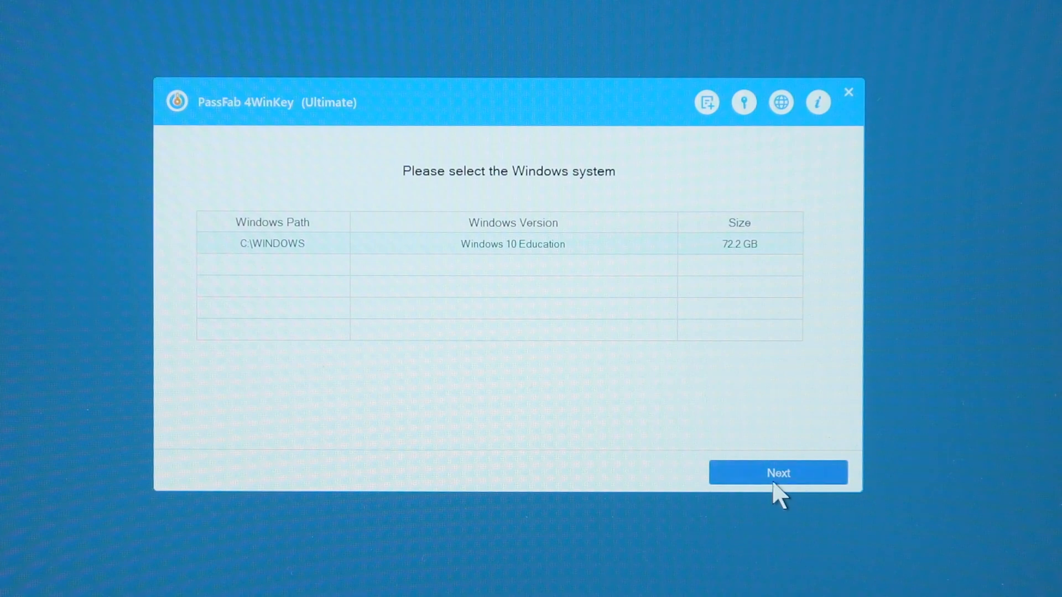
# Continue with the C:\WINDOWS system, pick Administrator with Reset Account Password, and proceed
pyautogui.click(778, 473)
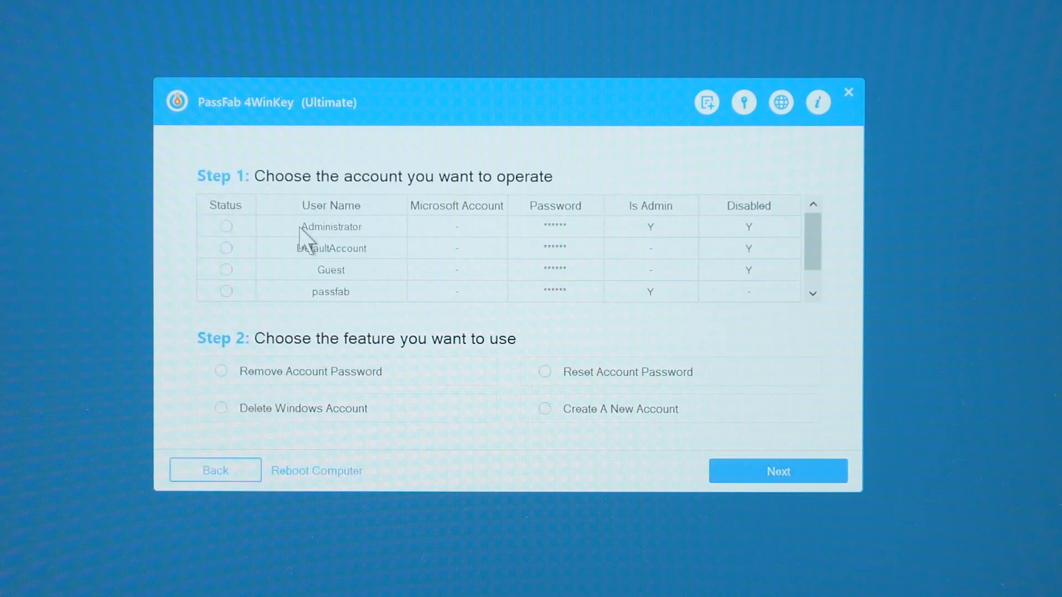
pyautogui.click(226, 226)
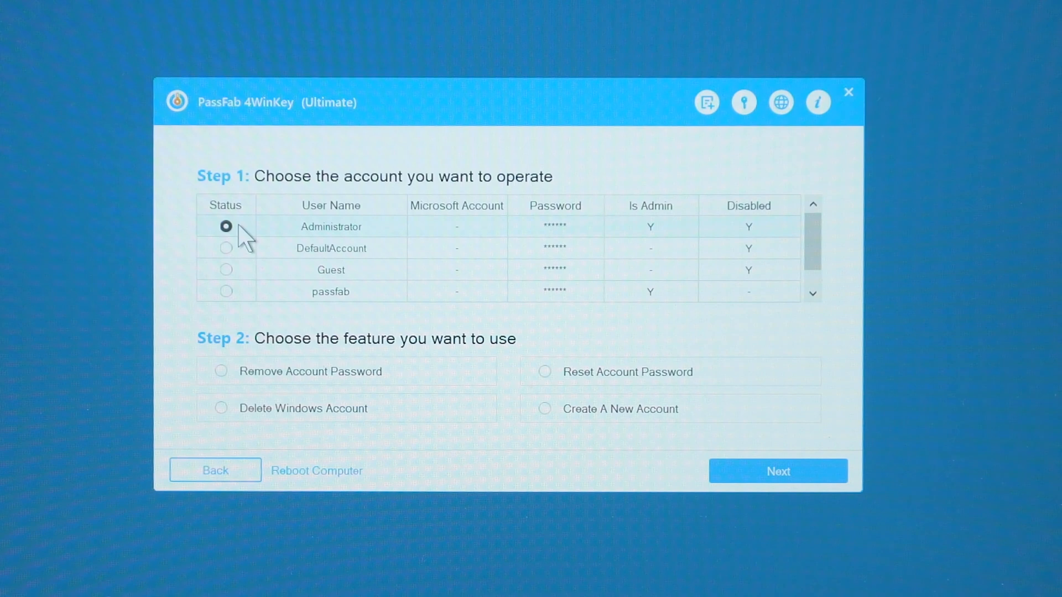
pyautogui.moveTo(309, 334)
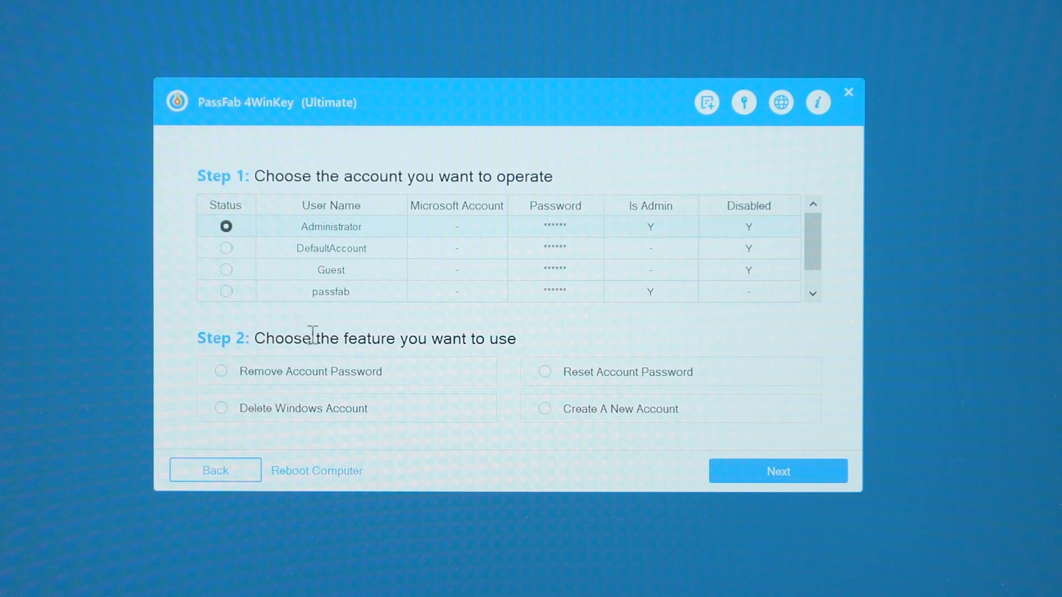
pyautogui.click(544, 371)
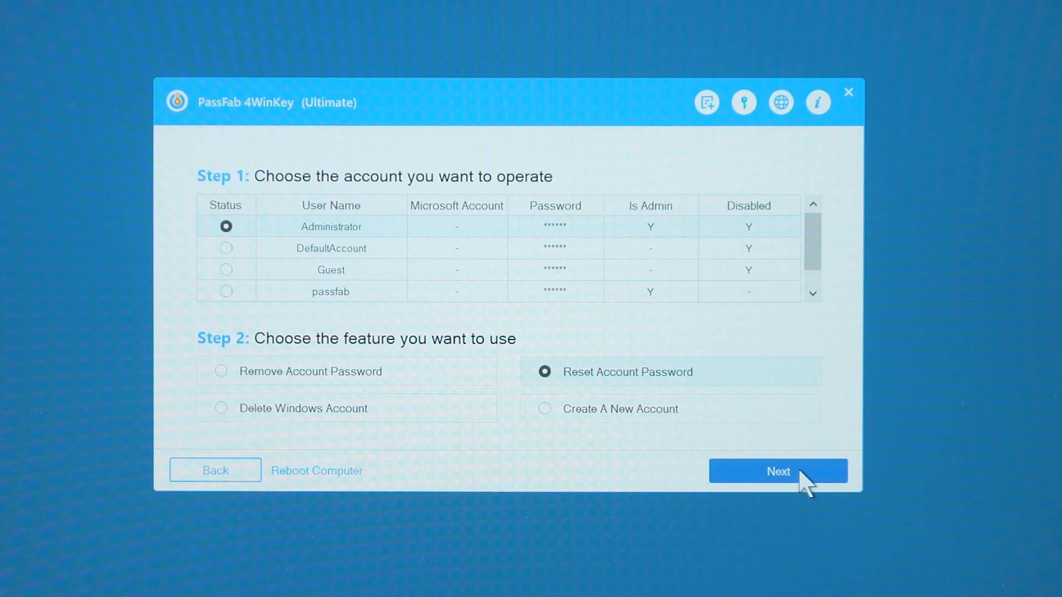
pyautogui.click(778, 471)
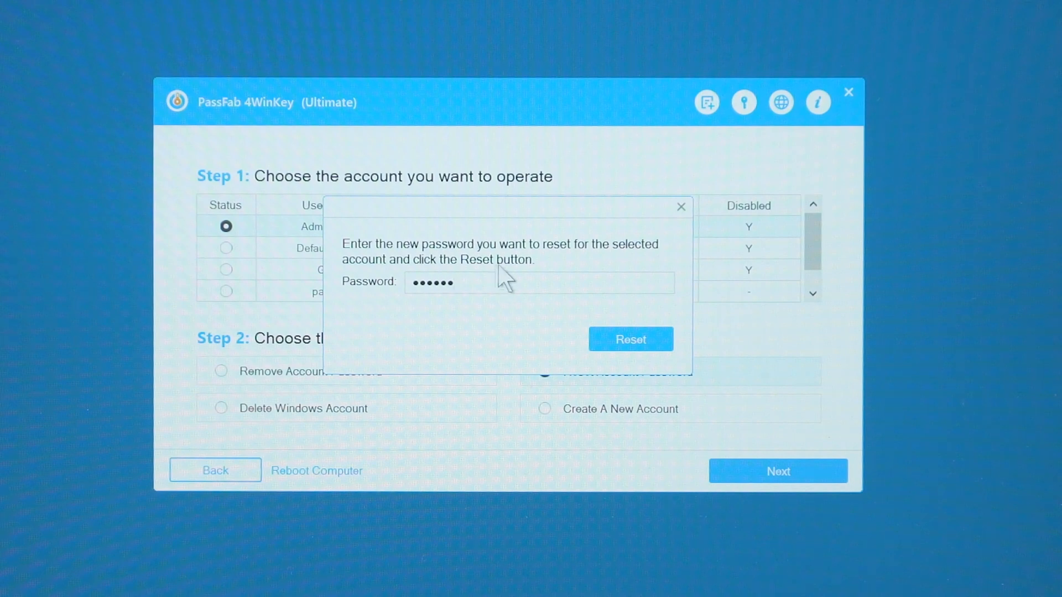
# Apply the new Administrator password with Reset, then reboot once it completes
pyautogui.click(629, 340)
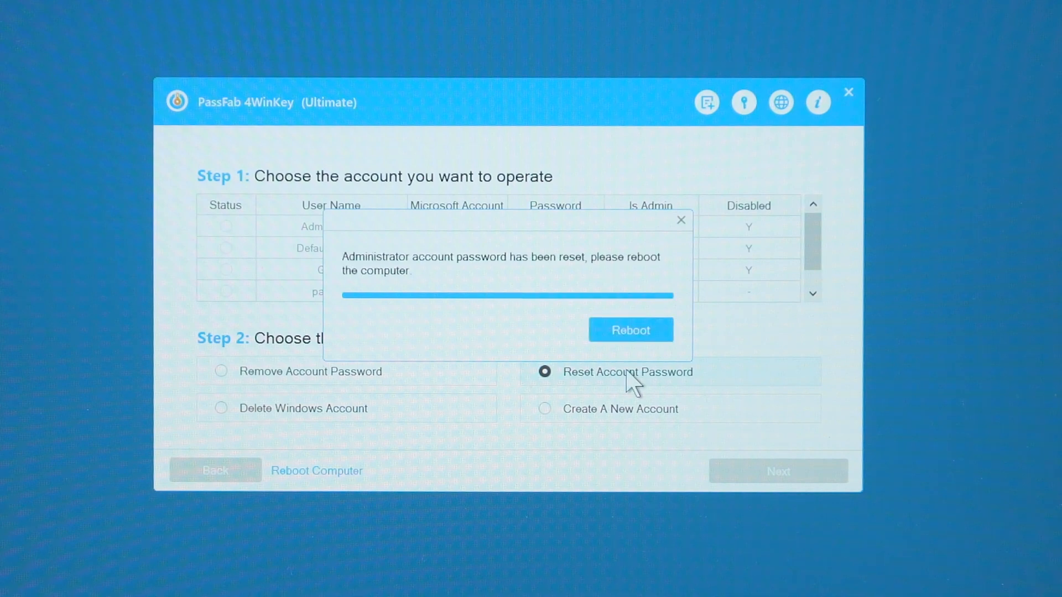
pyautogui.click(629, 330)
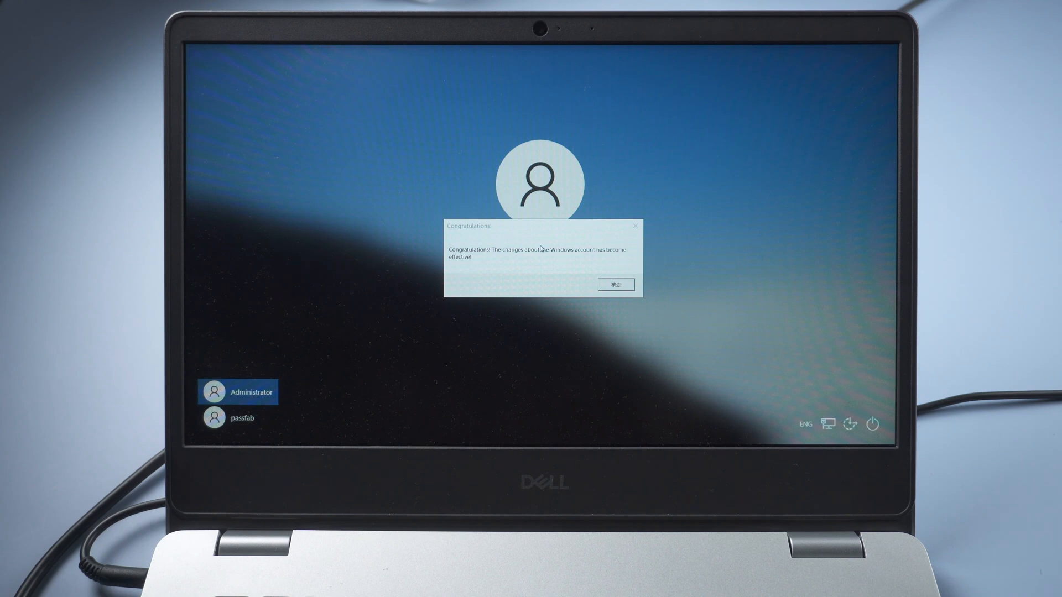
# Dismiss the Congratulations dialog and sign in as Administrator with the new password
pyautogui.click(615, 284)
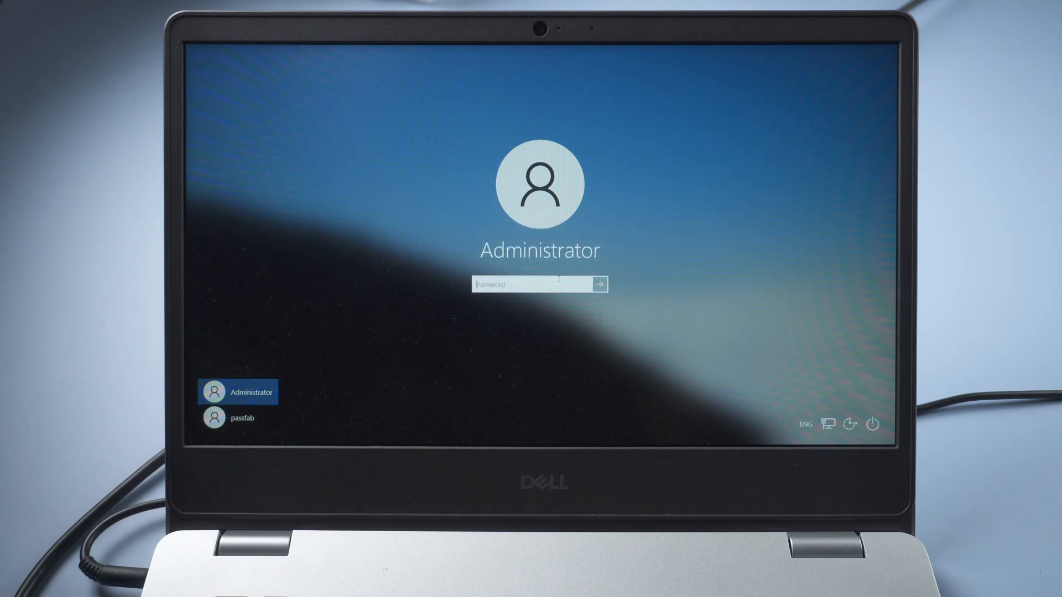
pyautogui.write('•')
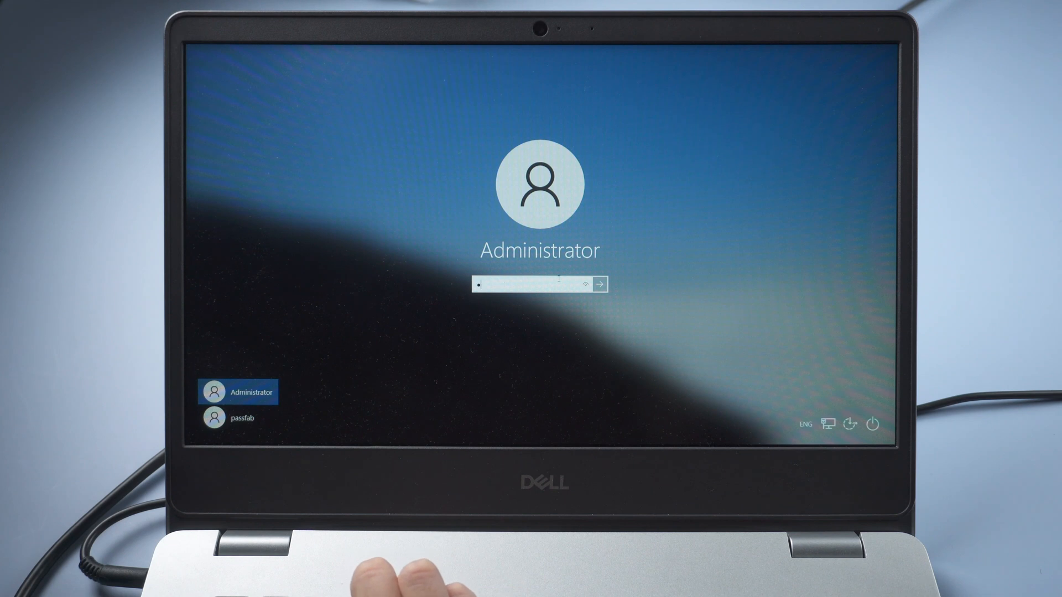
pyautogui.write('••••')
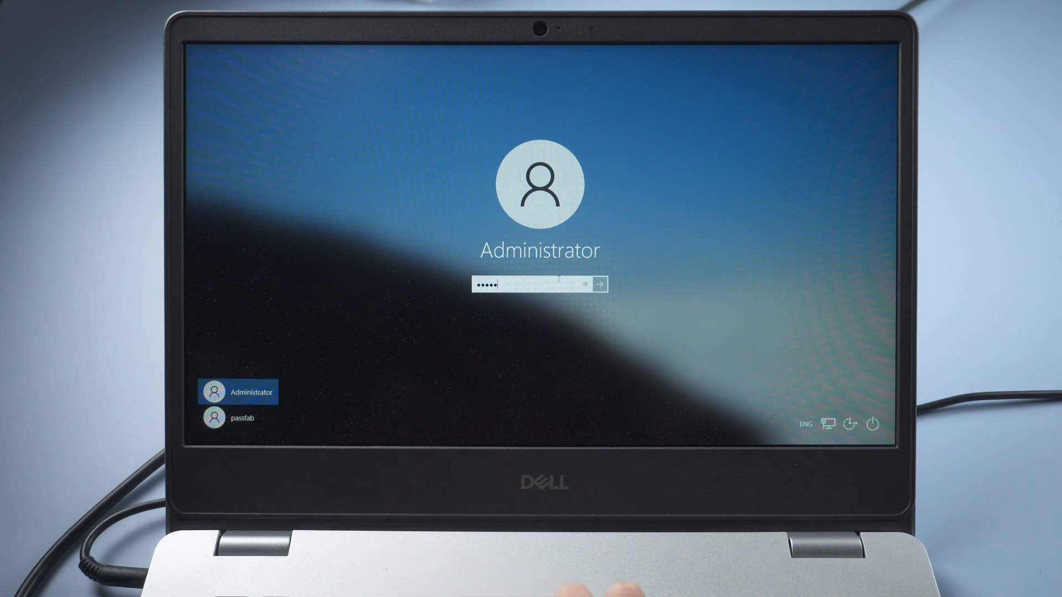
pyautogui.click(600, 282)
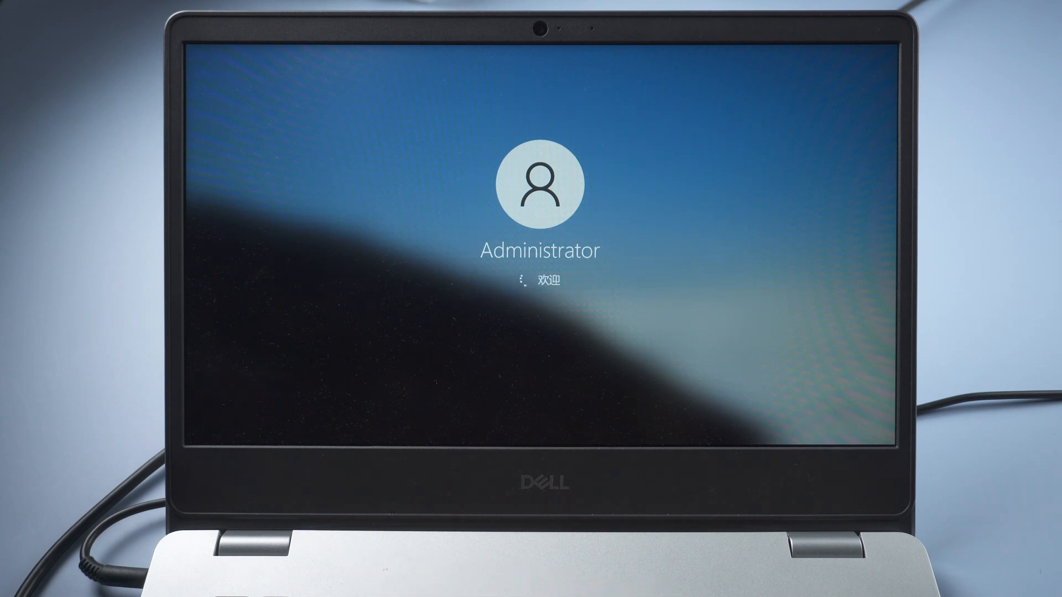